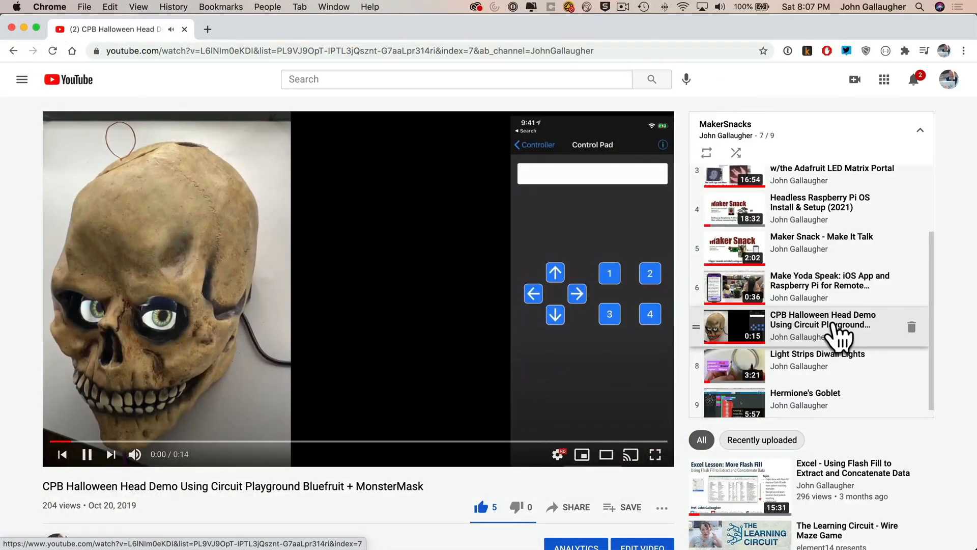
# Play video 6, 'Make Yoda Speak: iOS App and Raspberry Pi', from the MakerSnacks playlist
pyautogui.click(830, 290)
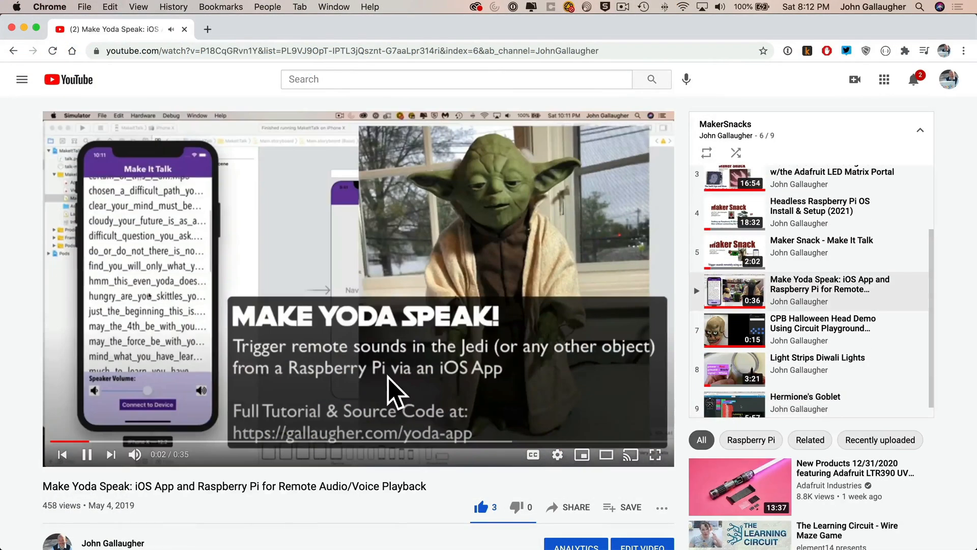